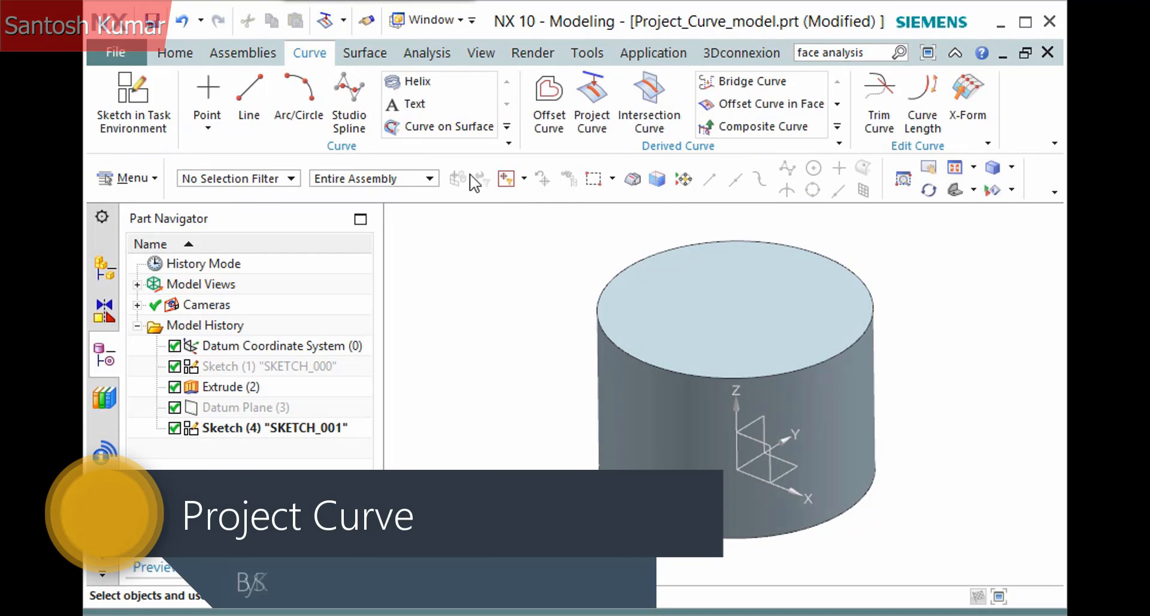
- Launch the Project Curve tool from the Derived Curve group
left_click(591, 102)
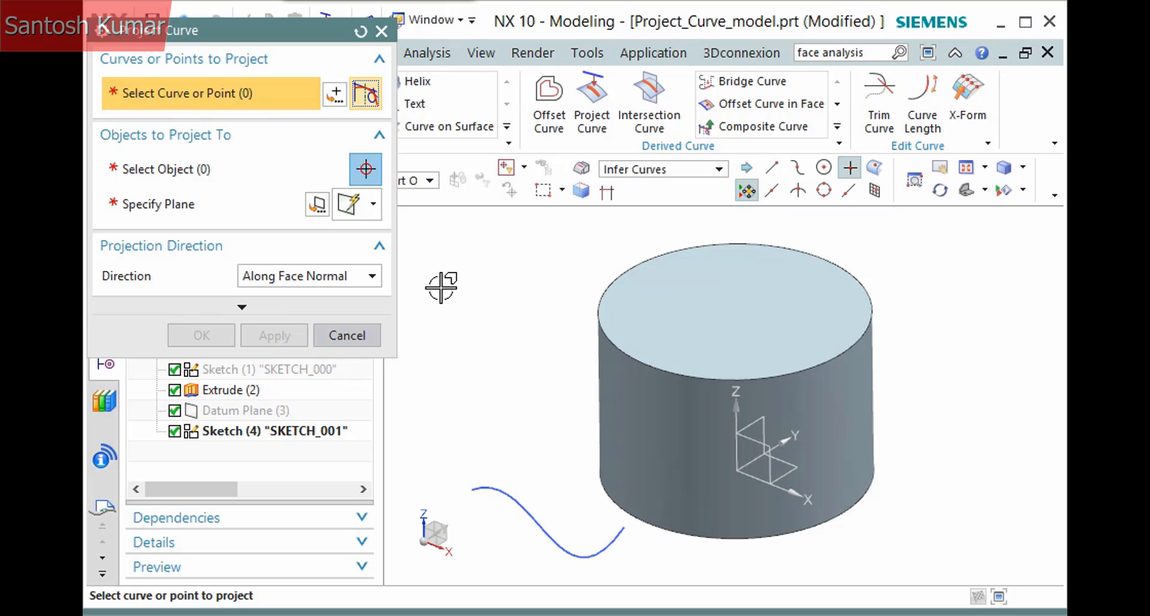
- Select the wavy spline as the curve to project onto the cylinder face
left_click(522, 500)
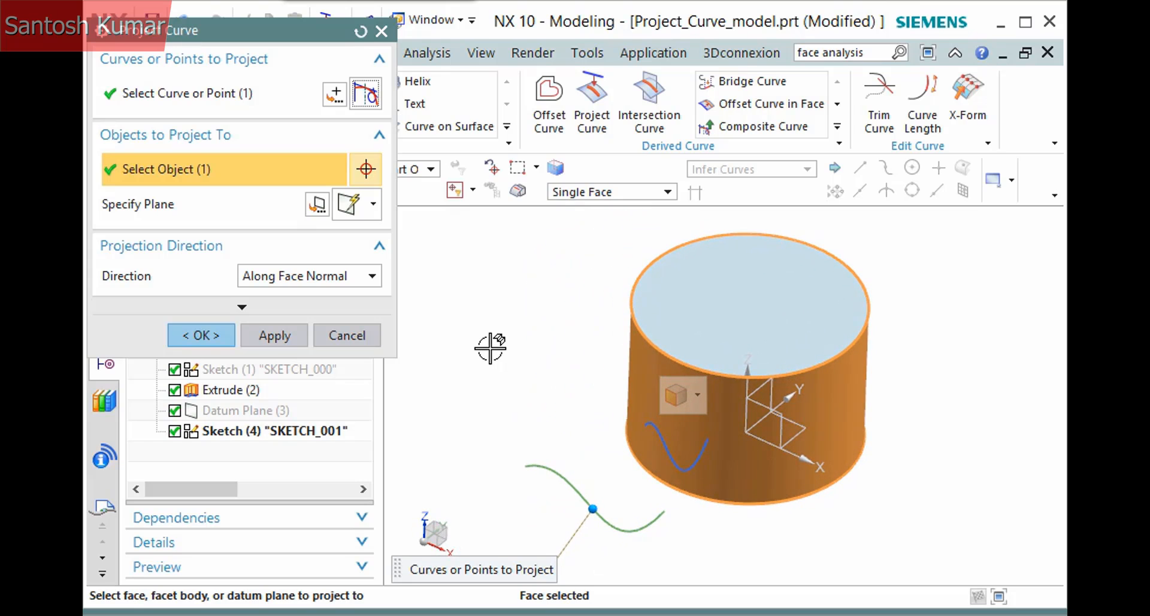
- Set the projection direction to Along Vector using the Y-axis
left_click(369, 276)
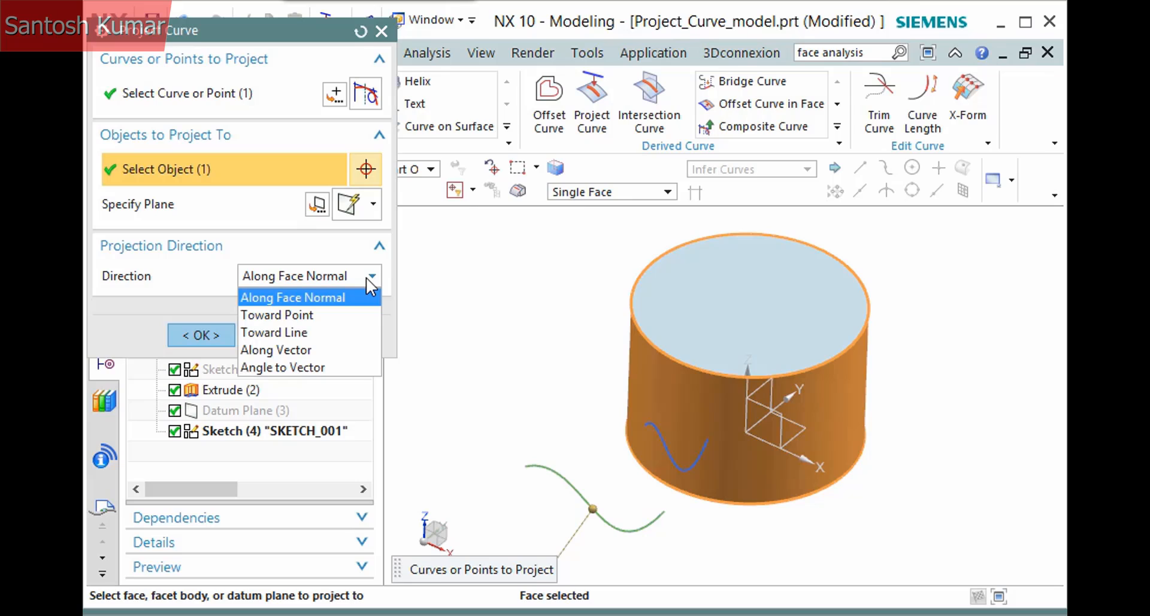
mouse_move(308, 350)
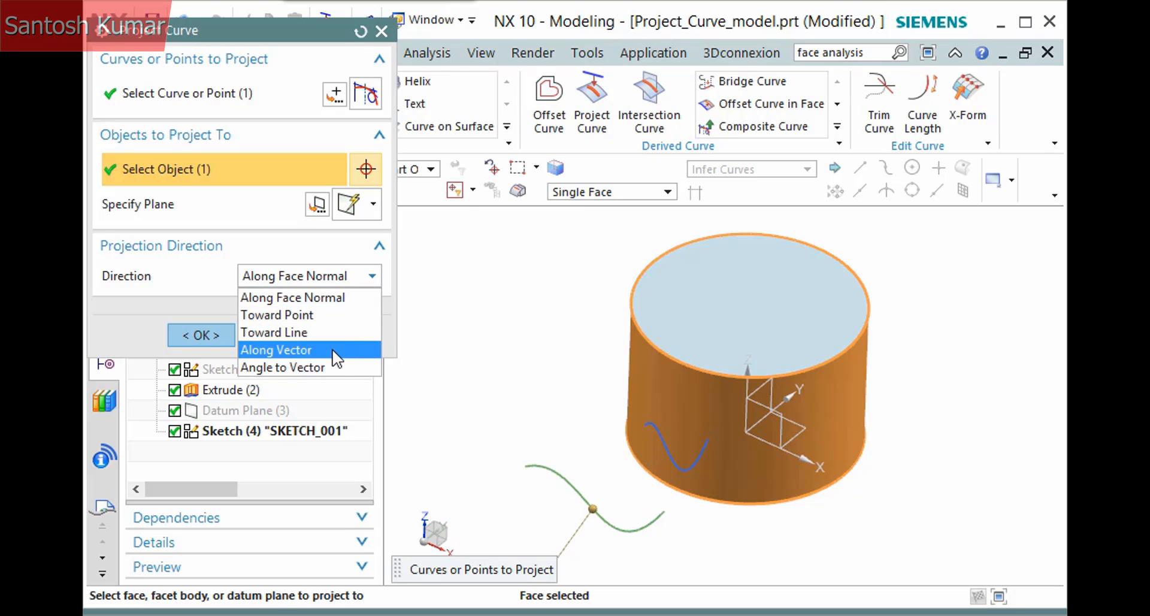
left_click(277, 350)
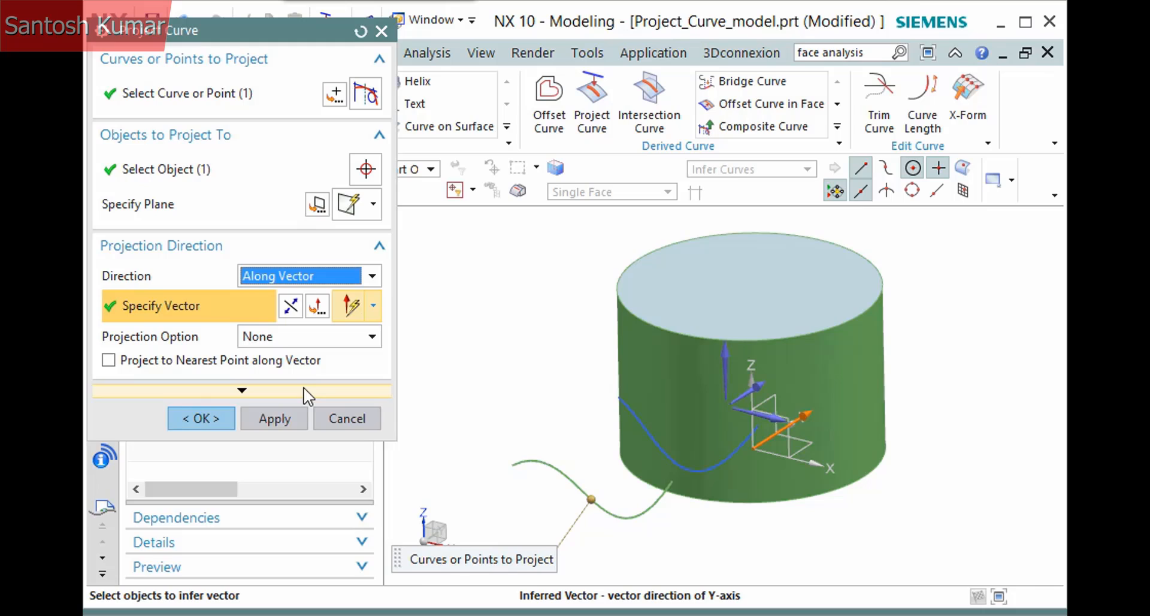
- Expand Settings, keep the input spline, leave Advanced Curve Fit off, and check Join Curves options
left_click(241, 390)
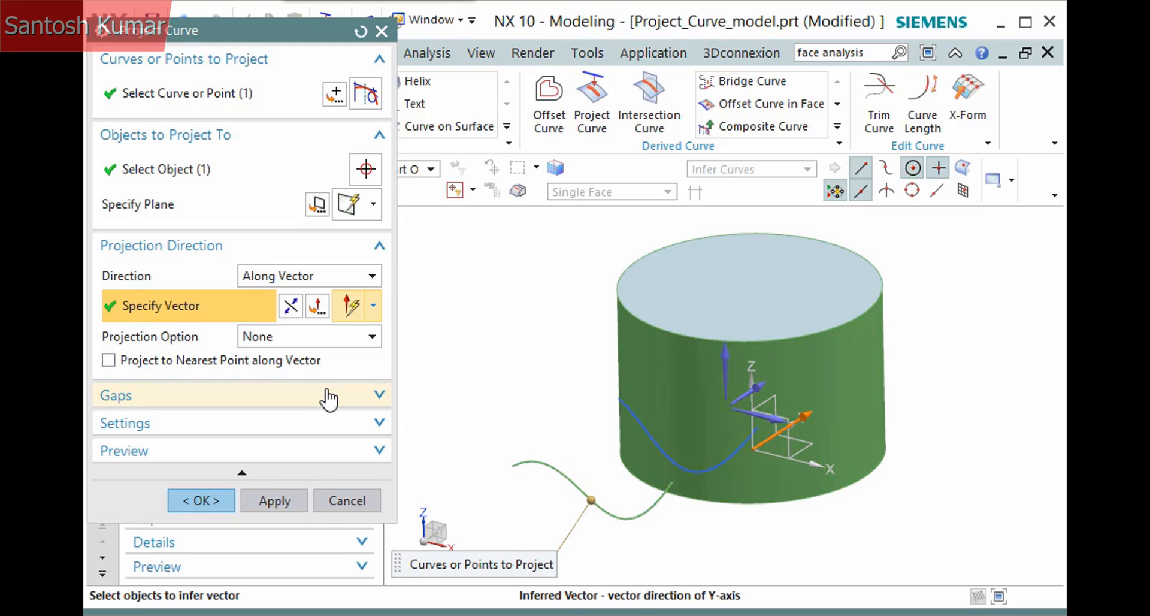
mouse_move(284, 432)
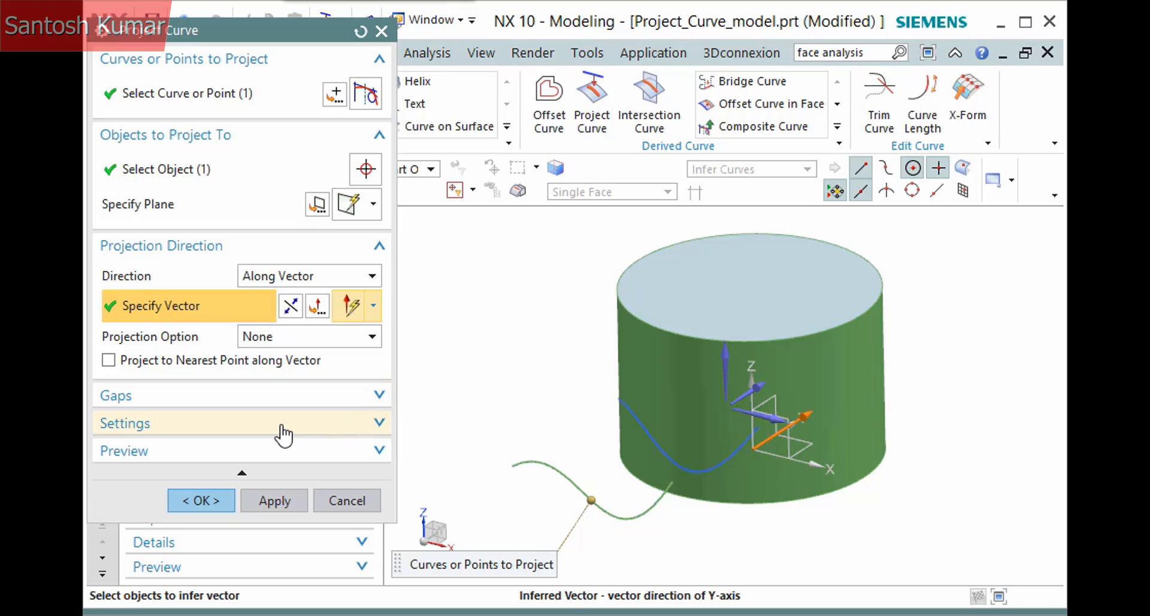
left_click(125, 423)
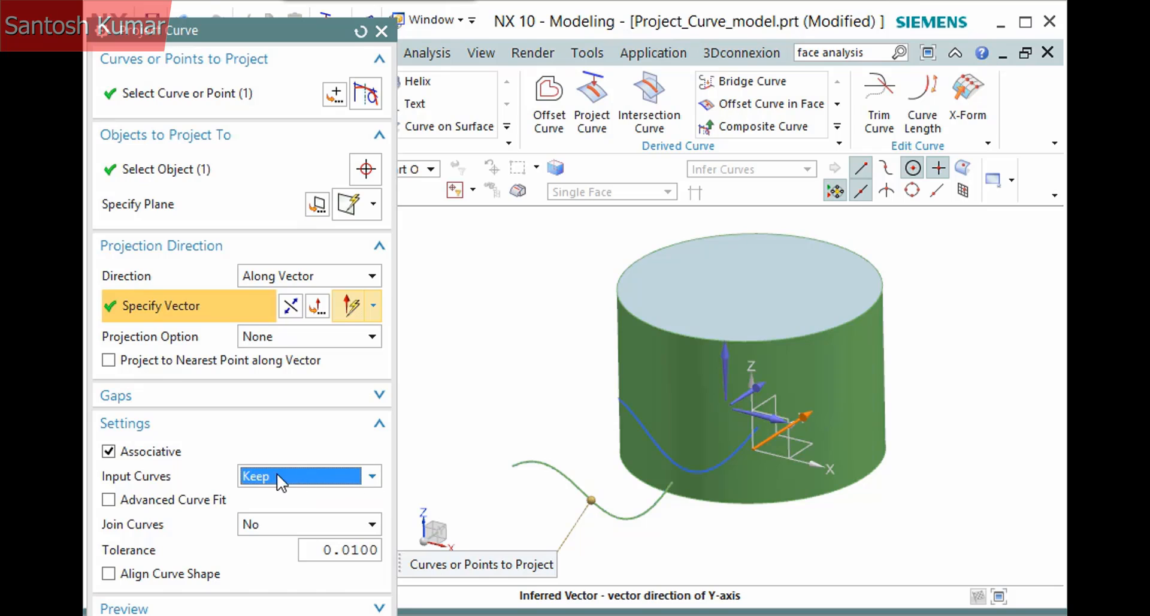
left_click(108, 499)
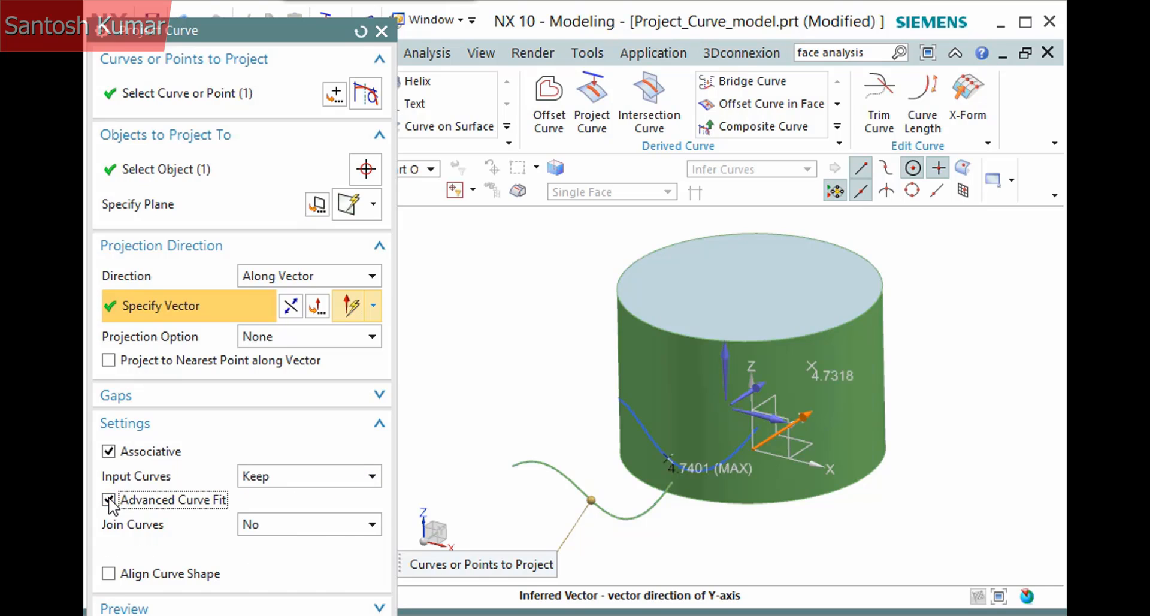
left_click(109, 499)
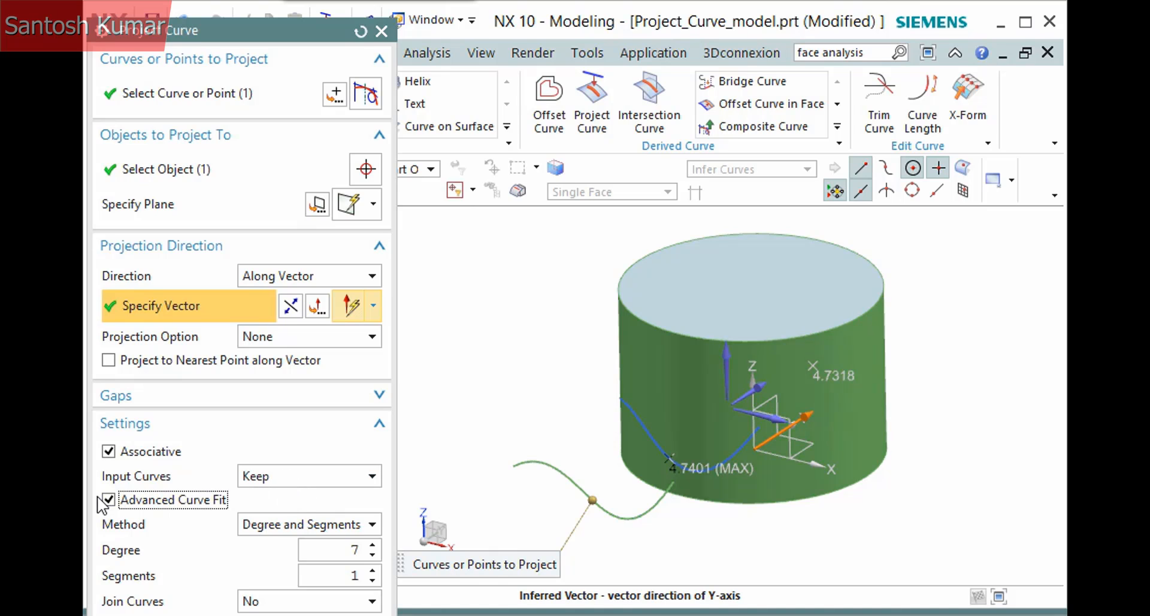
left_click(108, 499)
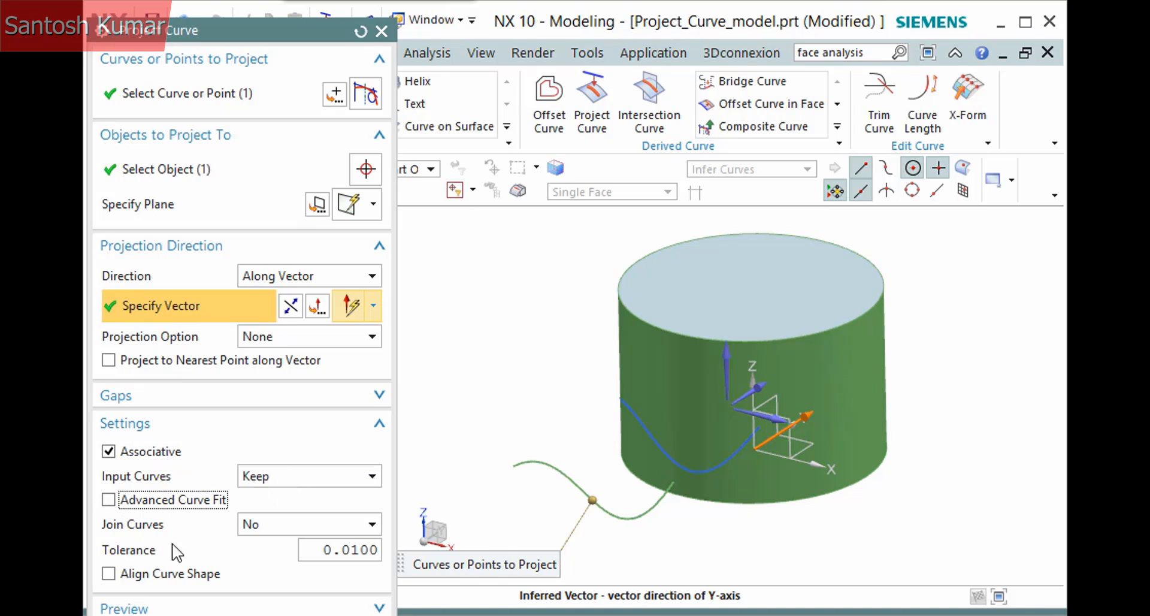
left_click(370, 524)
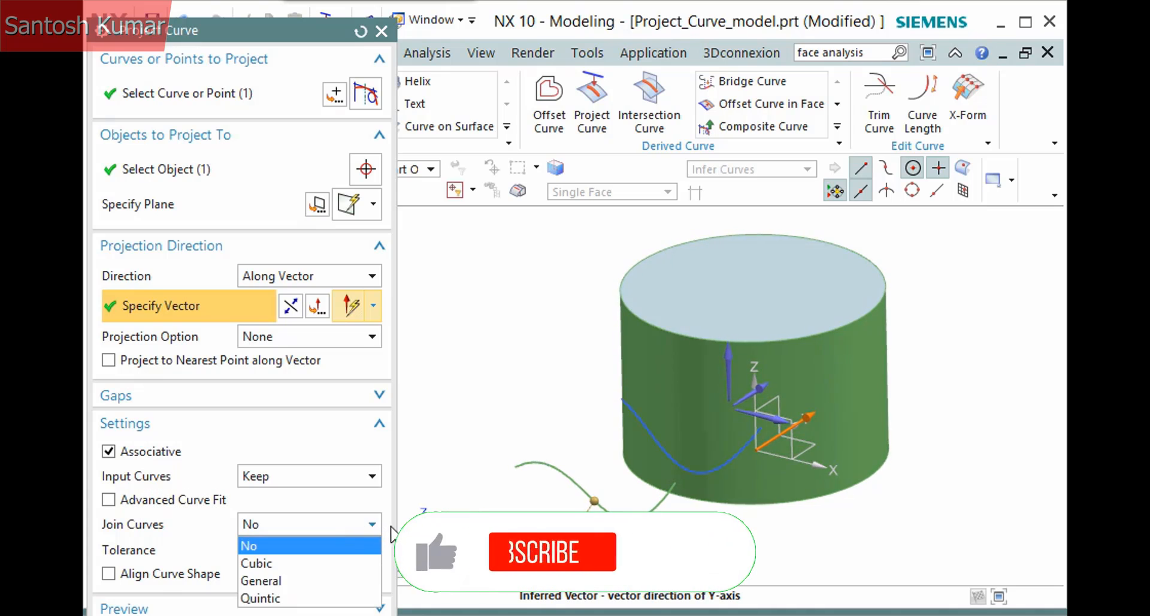